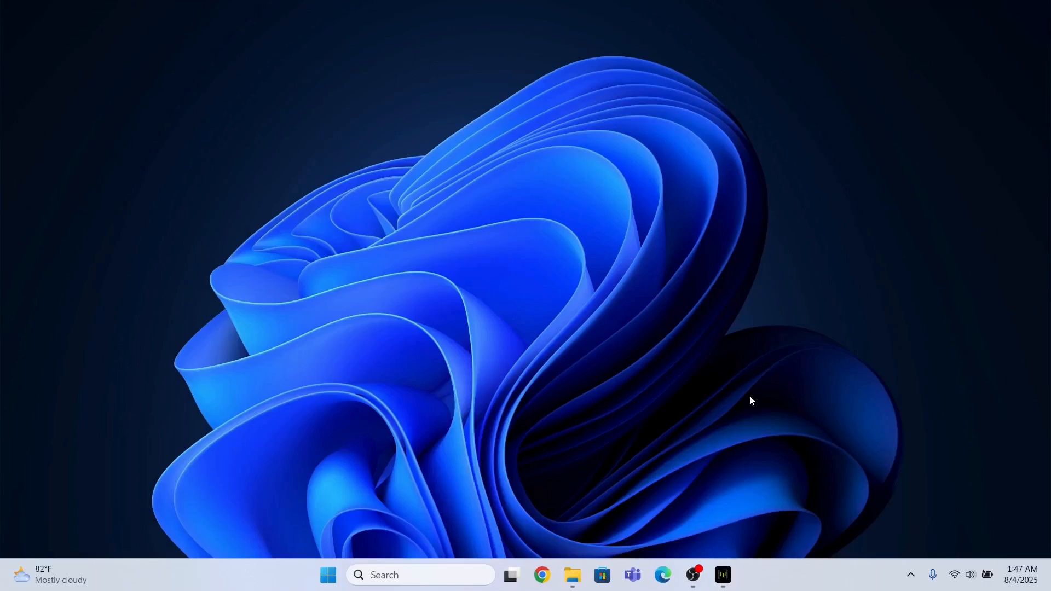
# Open Task Manager with Ctrl+Shift+Esc to list running processes by resource use
pyautogui.press('ctrl+shift+esc')
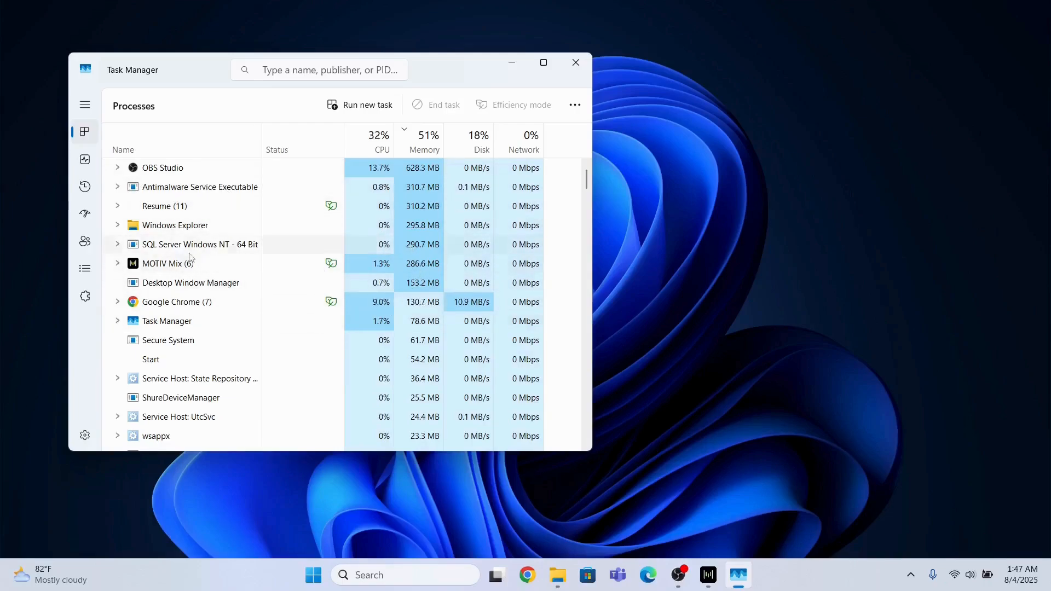
# Restart the Windows Explorer process, then close Task Manager
pyautogui.rightClick(175, 224)
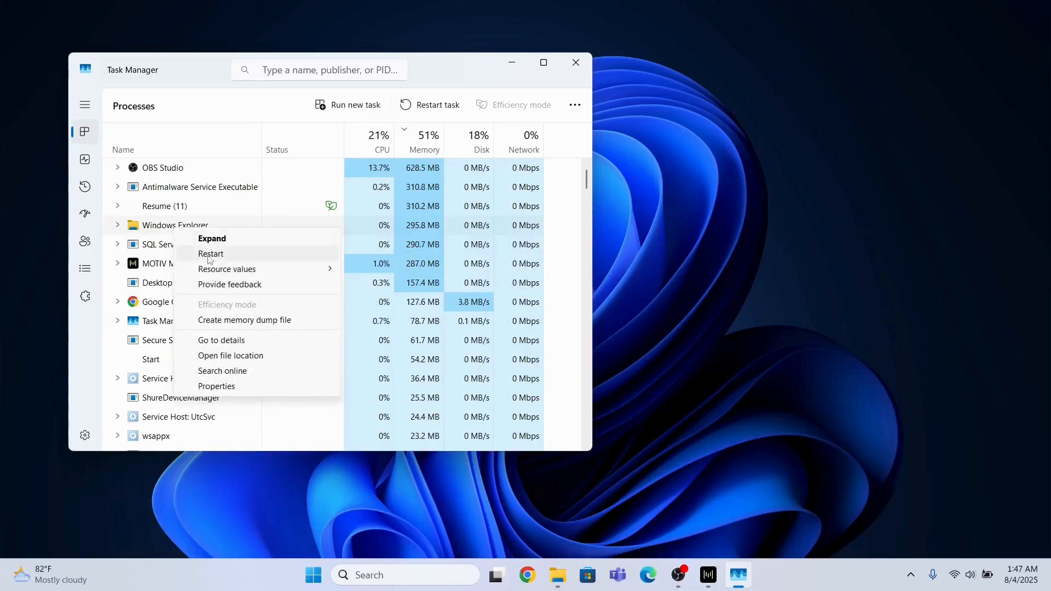
pyautogui.click(210, 253)
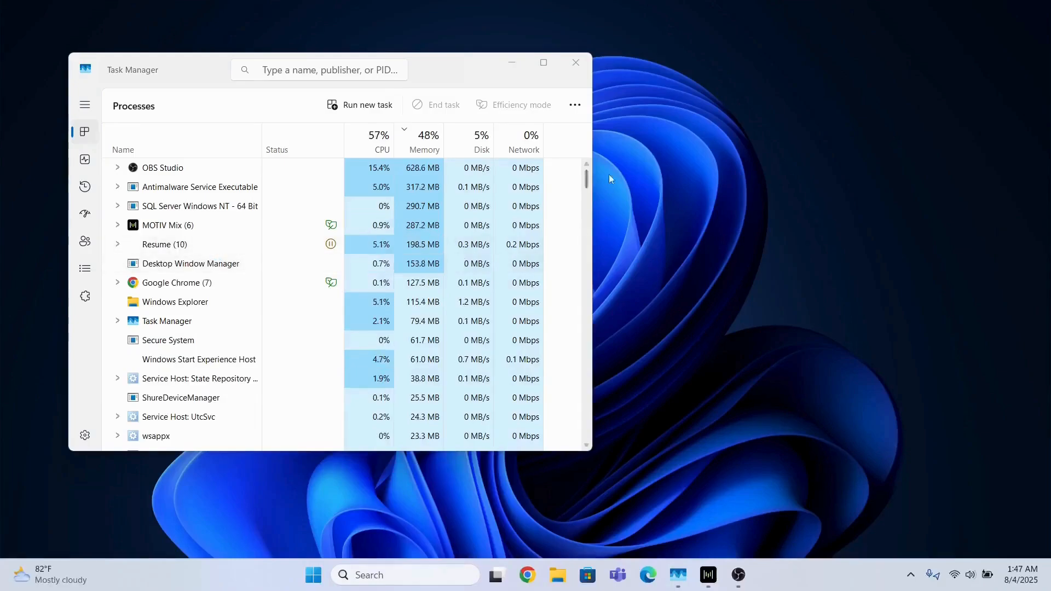
pyautogui.moveTo(575, 62)
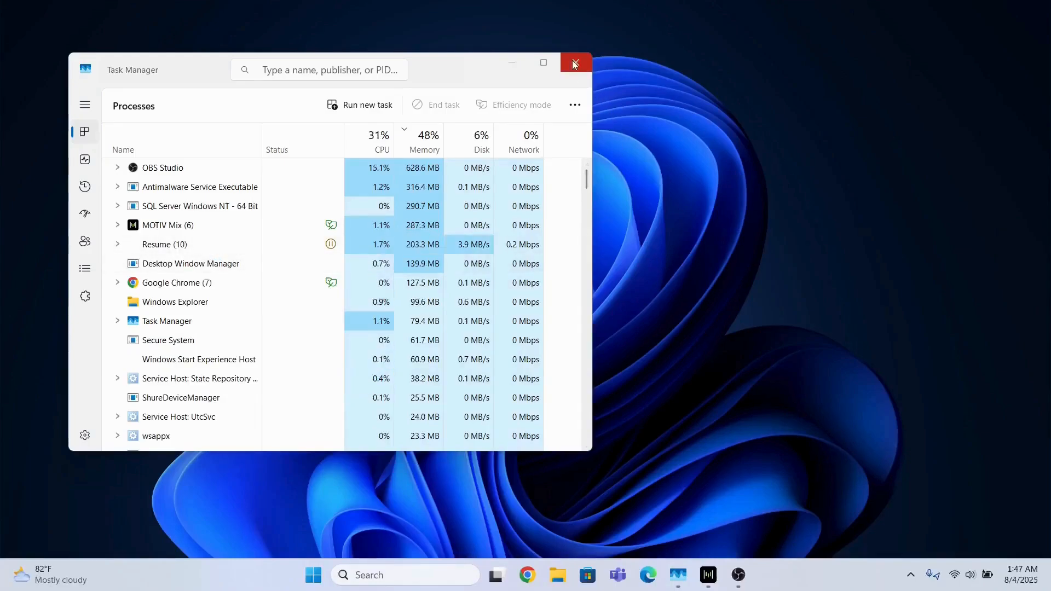
pyautogui.click(574, 62)
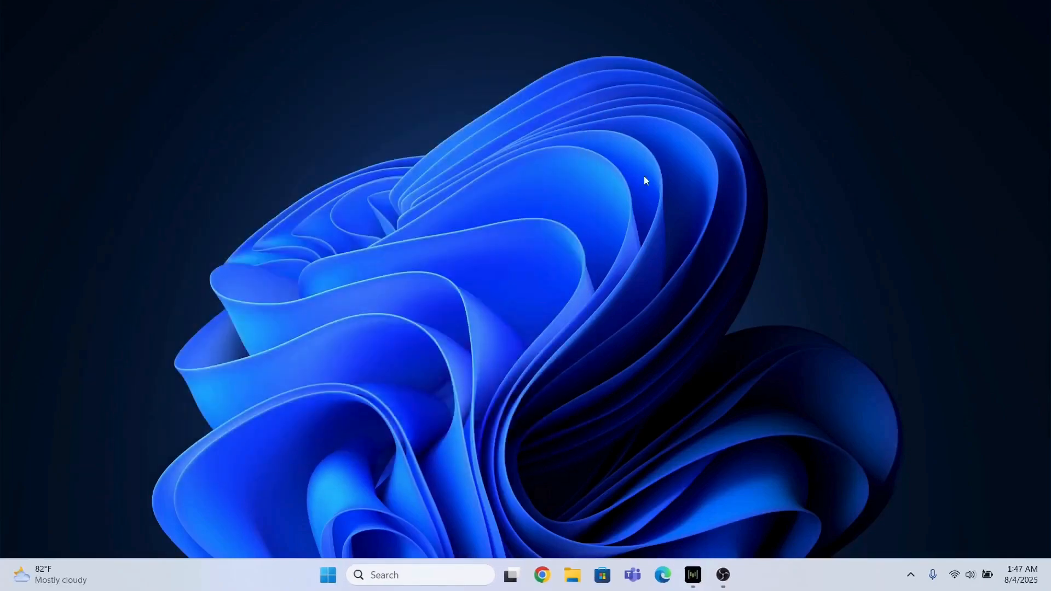
pyautogui.moveTo(649, 191)
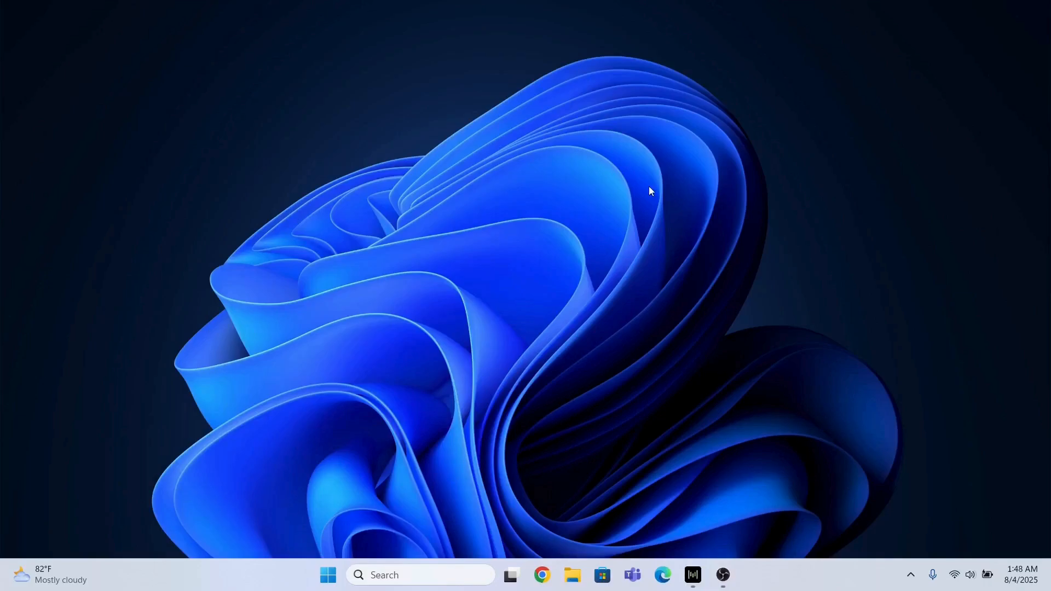
pyautogui.moveTo(631, 219)
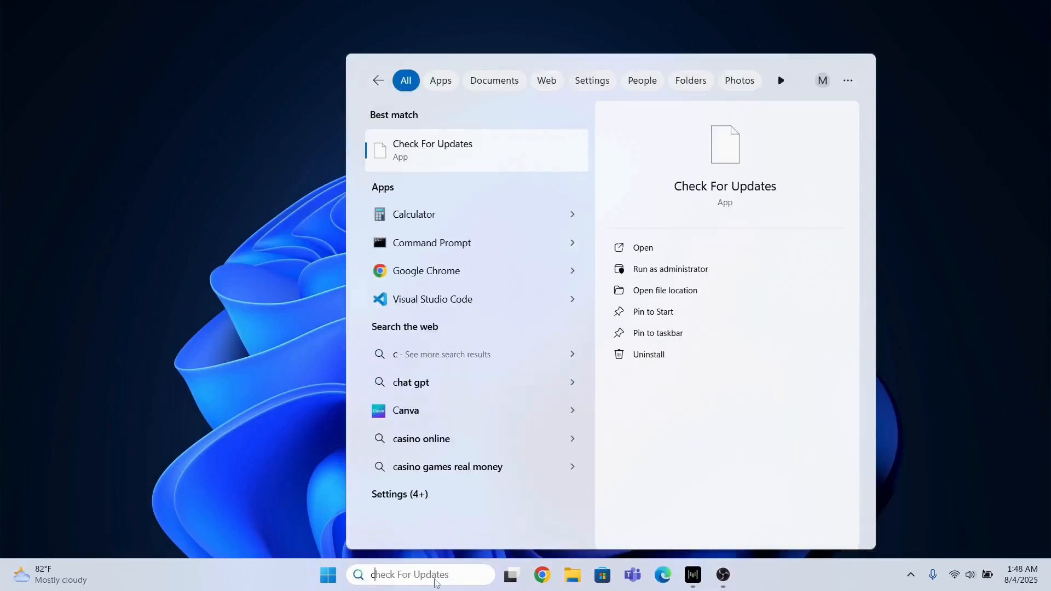
# Search Windows for Command Prompt and launch it as administrator
pyautogui.write('control Panel')
pyautogui.write('sfc /s')
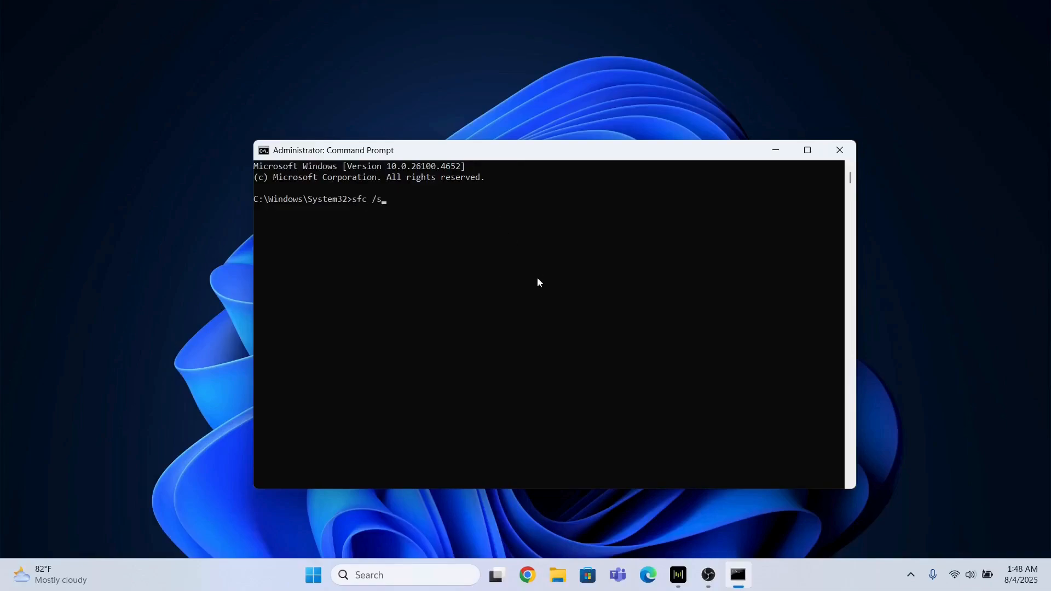
# Run sfc /scannow until it reports no integrity violations, then close Command Prompt
pyautogui.write('cannow')
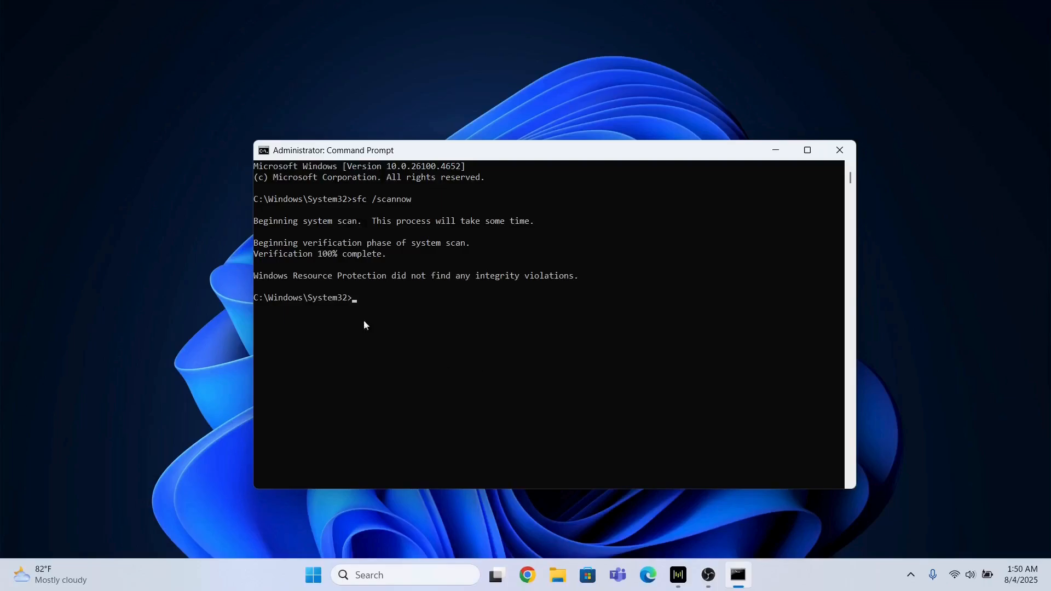
pyautogui.moveTo(762, 205)
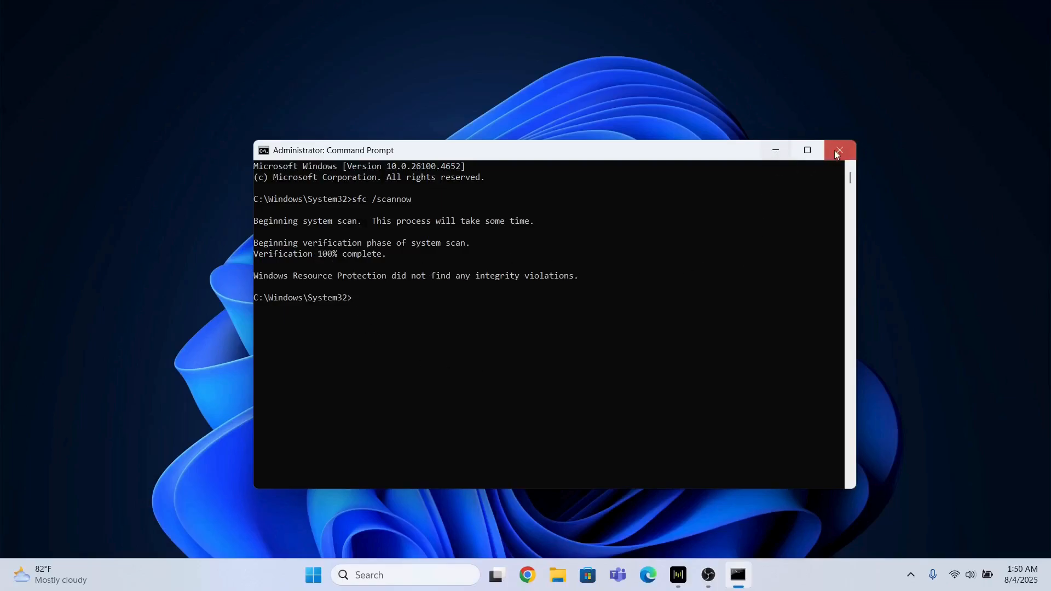
pyautogui.click(839, 149)
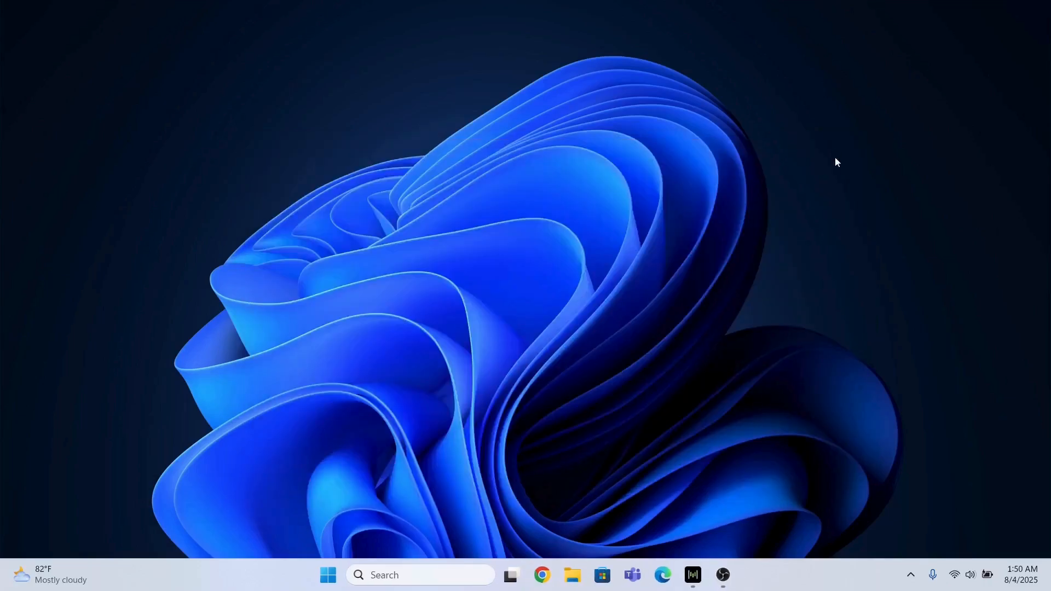